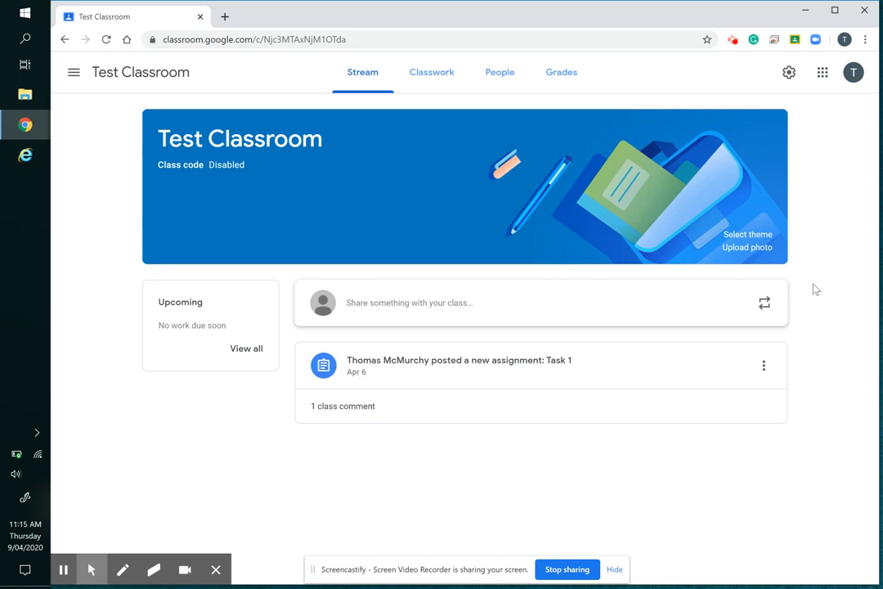
pyautogui.moveTo(527, 218)
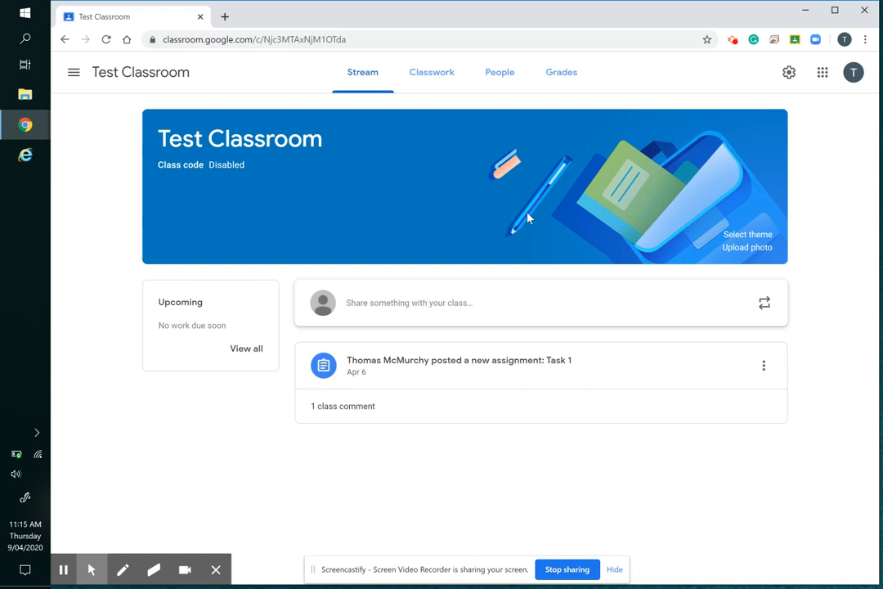
pyautogui.moveTo(507, 366)
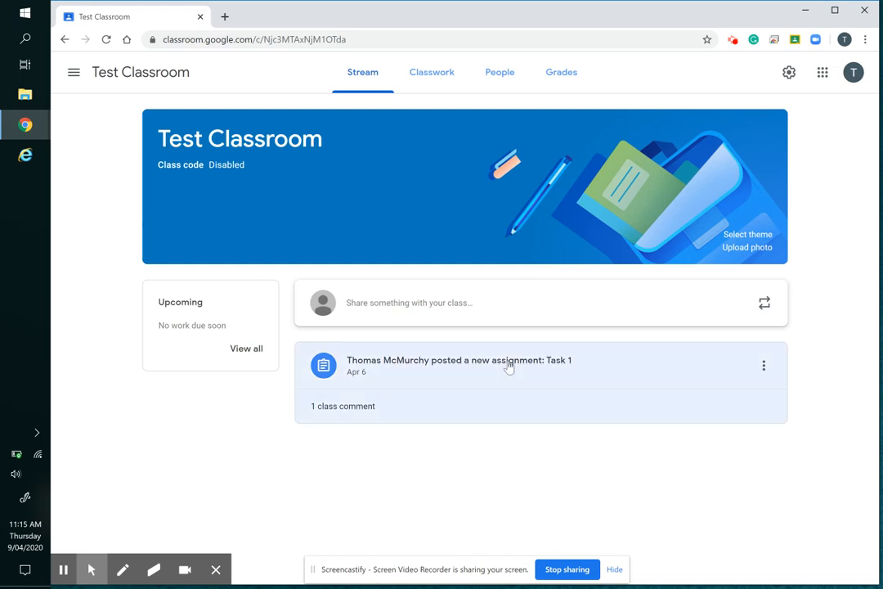
# - Open the Task 1 assignment's Student work page from its Stream post
pyautogui.click(460, 360)
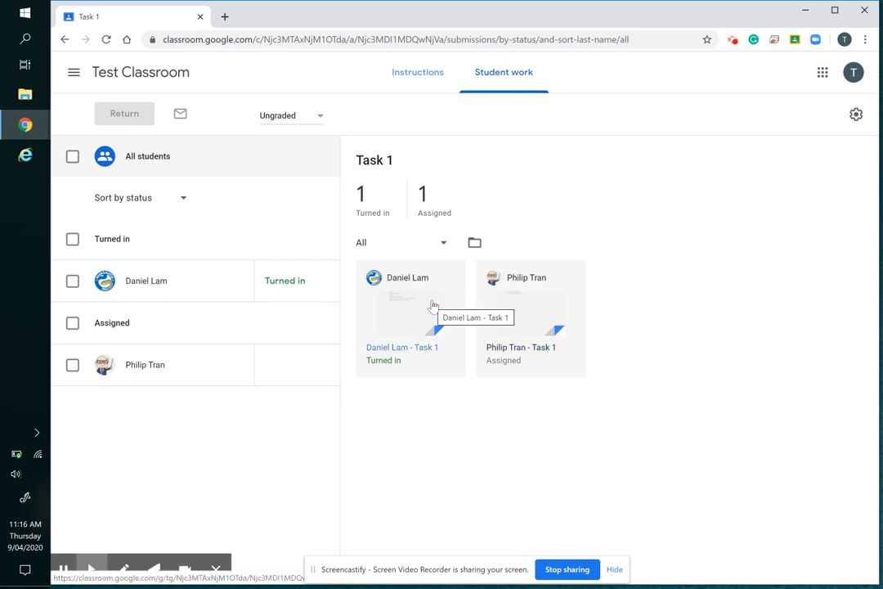
pyautogui.click(410, 306)
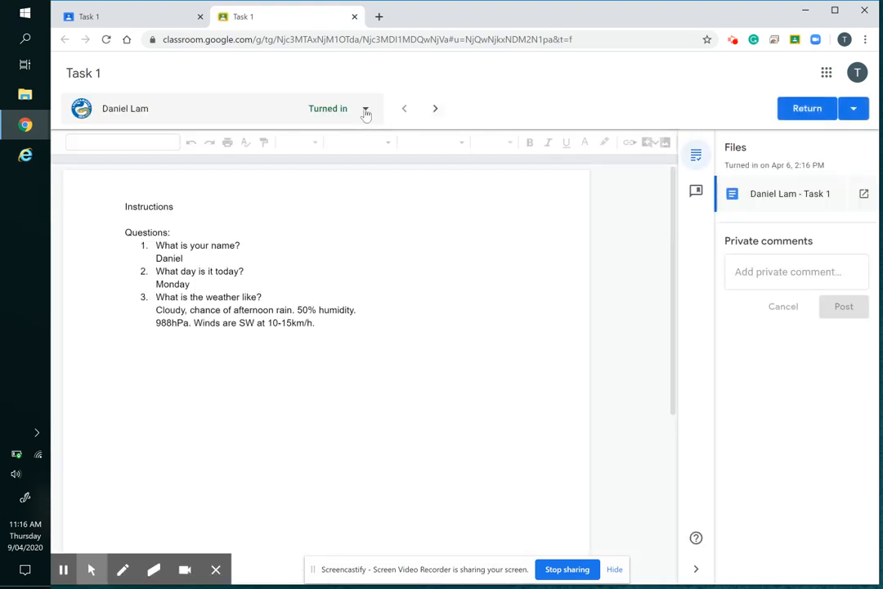
pyautogui.click(366, 108)
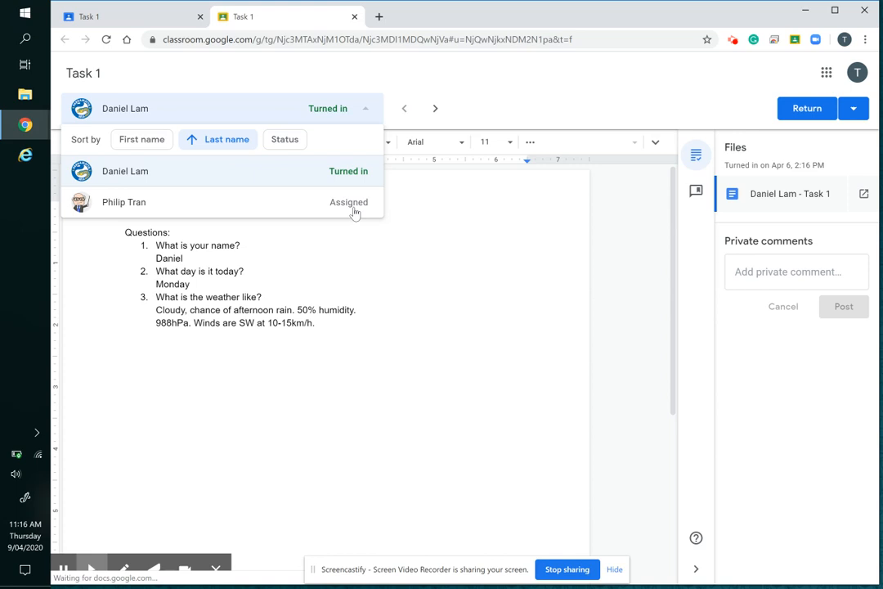
pyautogui.click(124, 202)
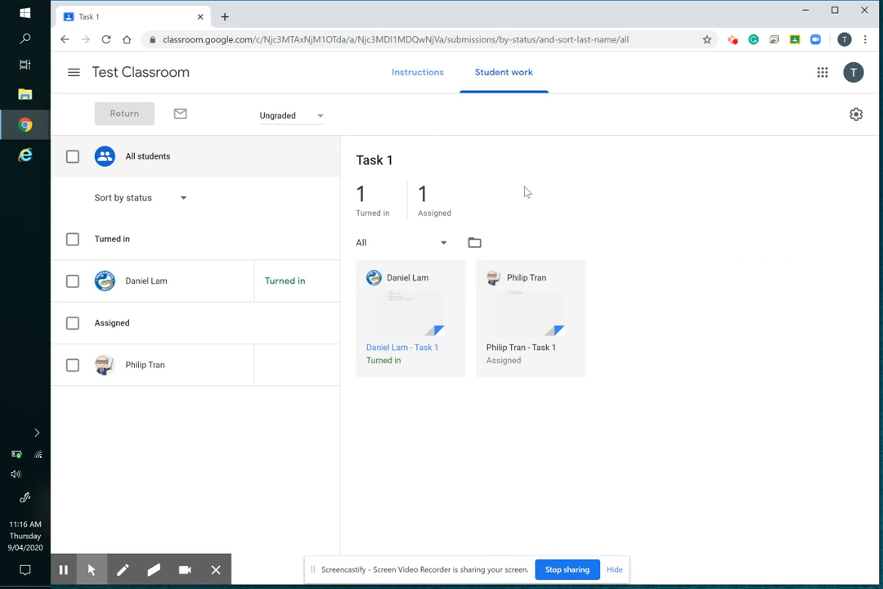
pyautogui.moveTo(499, 232)
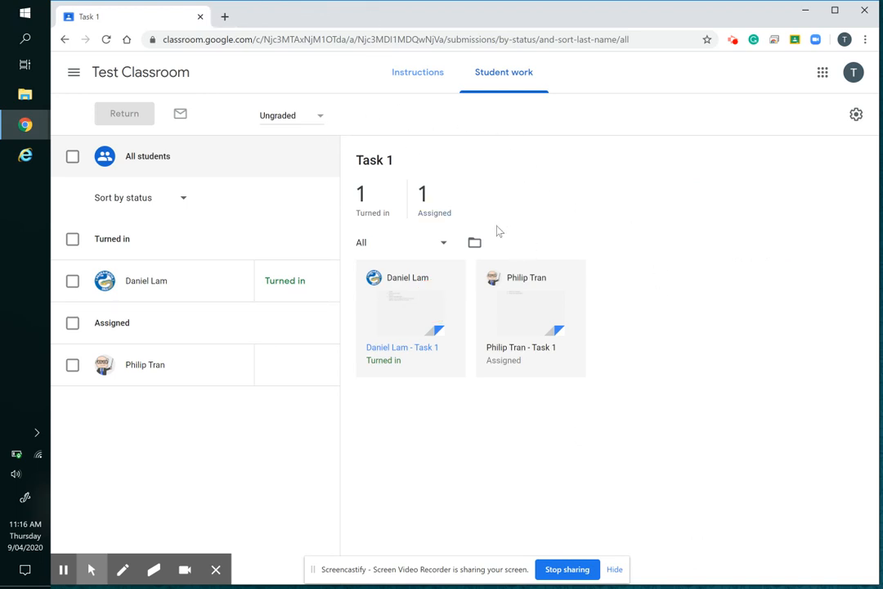
pyautogui.moveTo(474, 243)
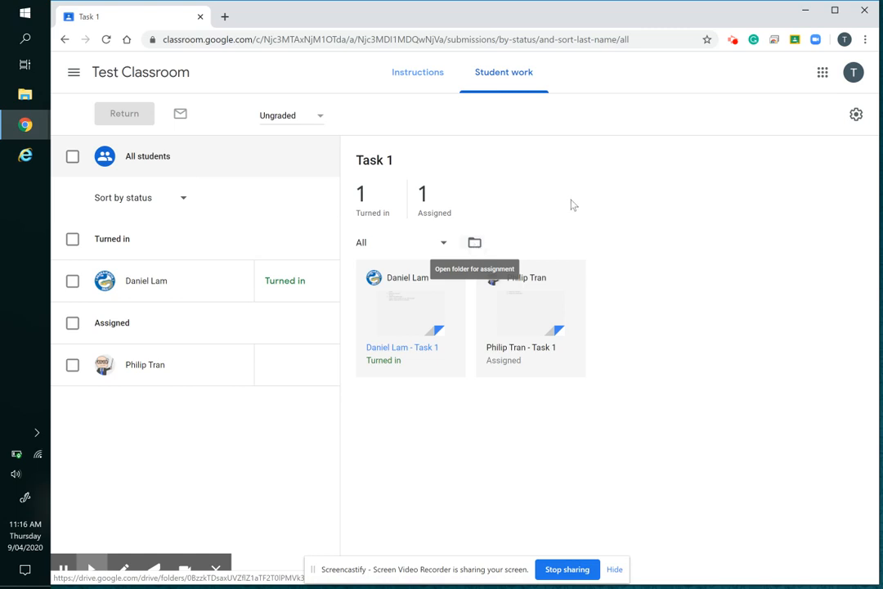
# - Open the Task 1 Drive folder containing both students' documents
pyautogui.click(474, 242)
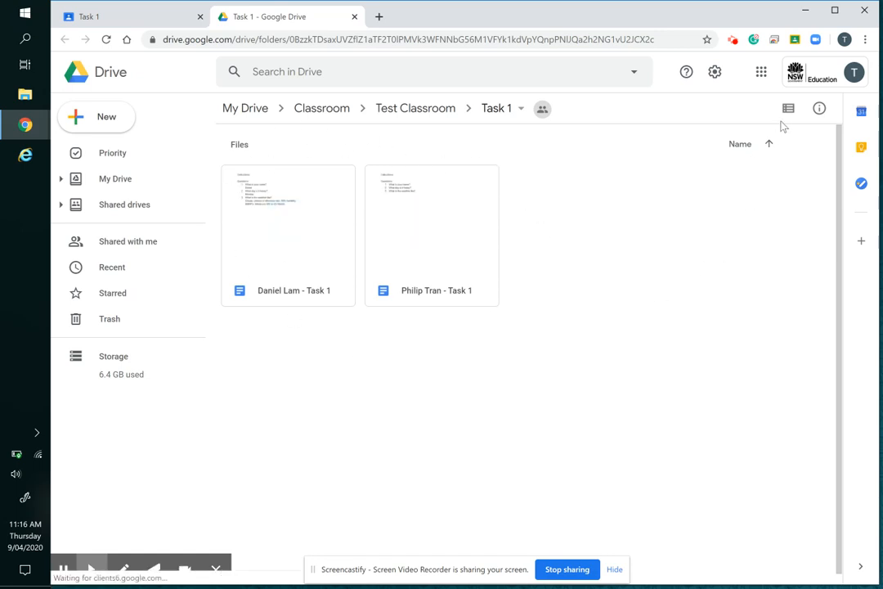
pyautogui.click(787, 108)
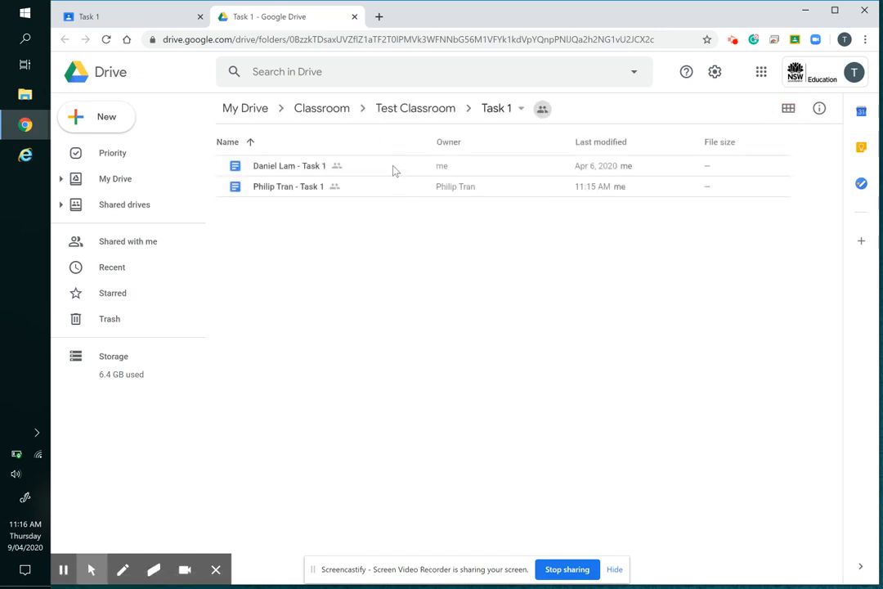
pyautogui.moveTo(756, 117)
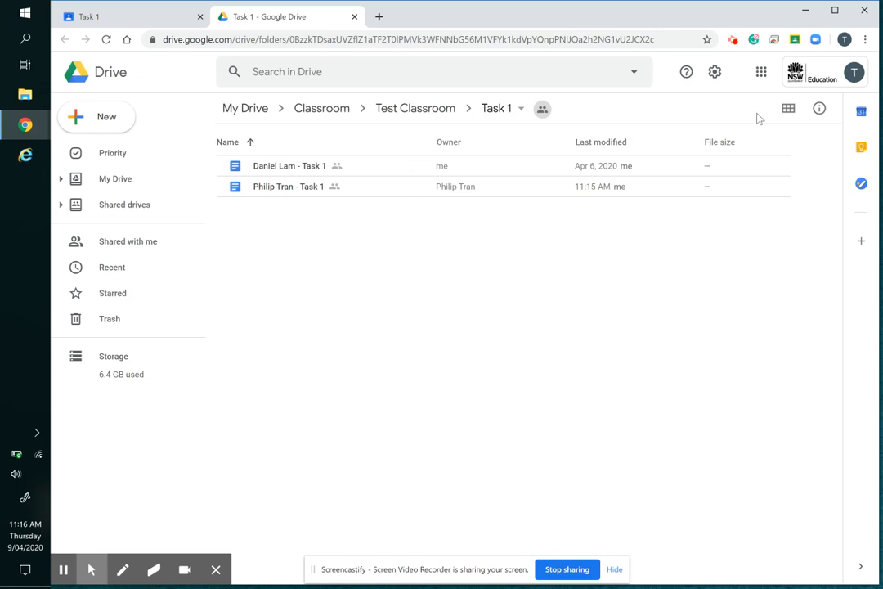
pyautogui.moveTo(787, 108)
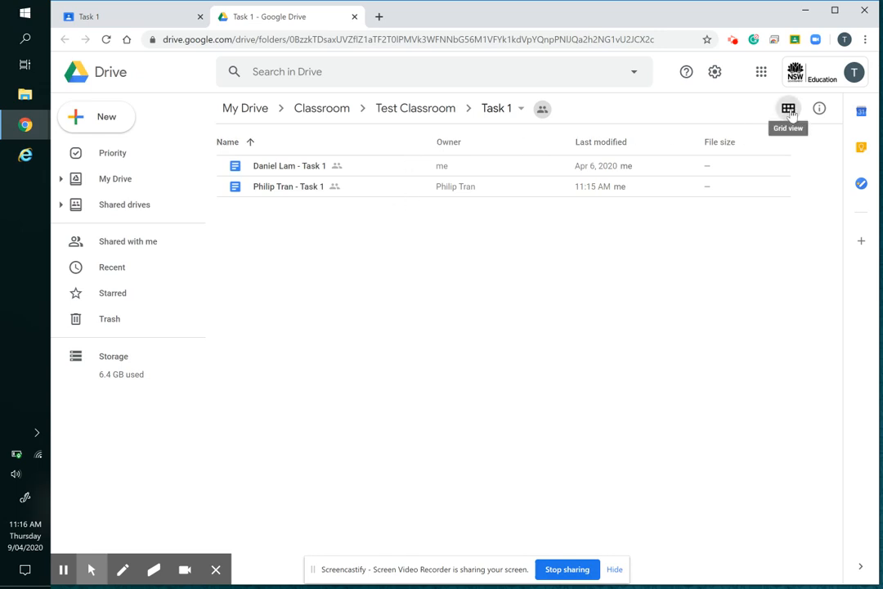
pyautogui.click(788, 107)
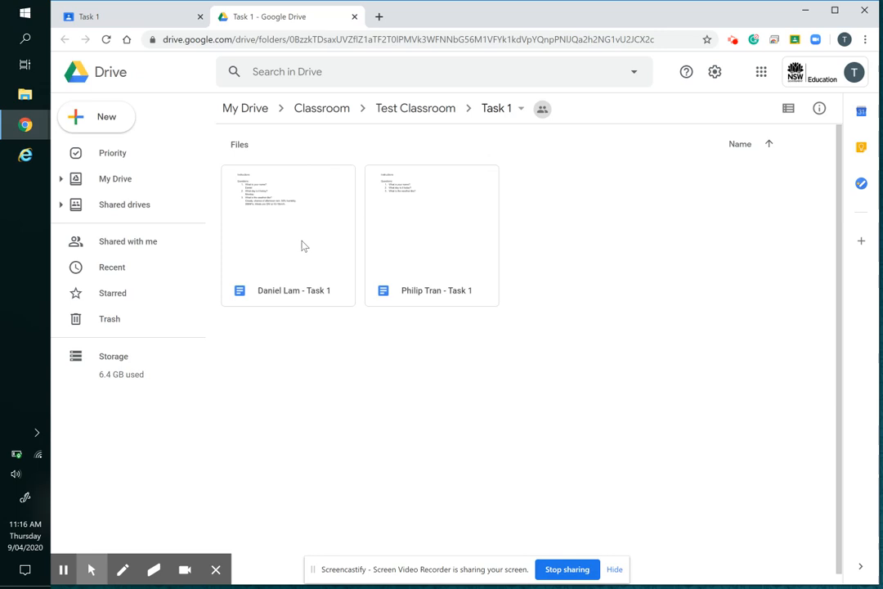
pyautogui.moveTo(298, 206)
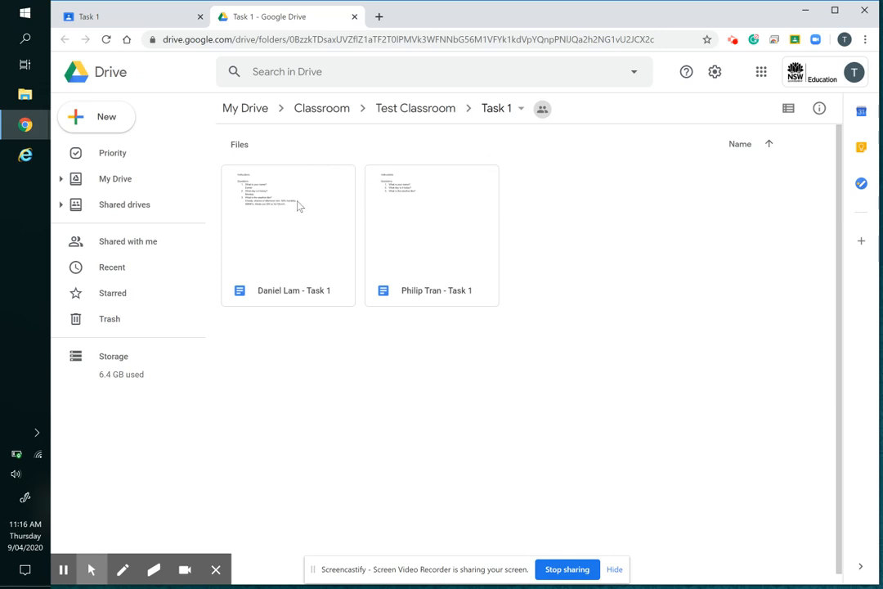
pyautogui.moveTo(720, 233)
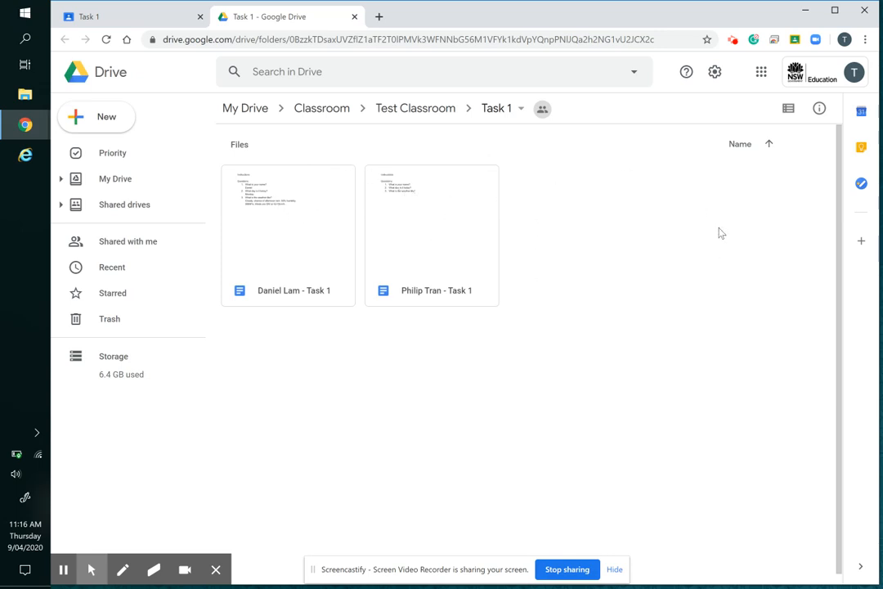
pyautogui.moveTo(538, 162)
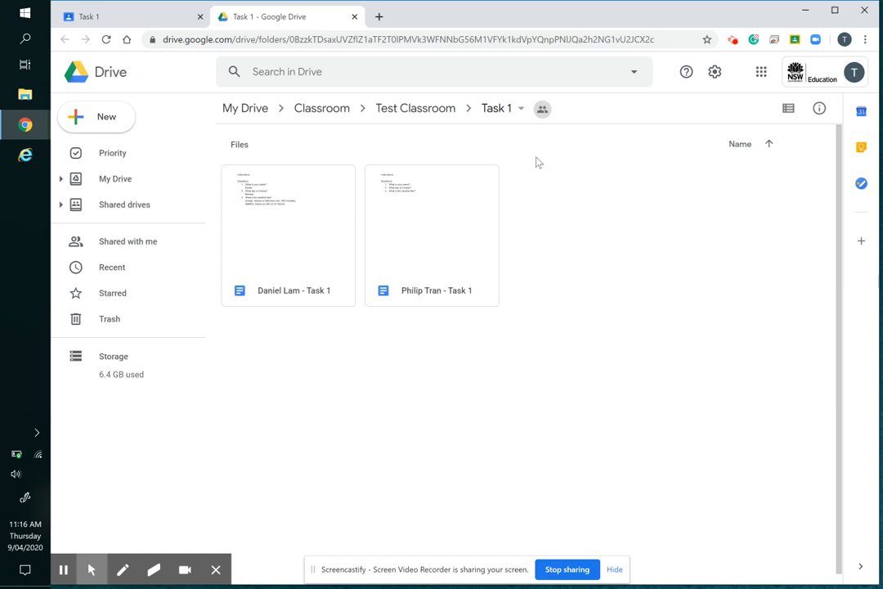
pyautogui.moveTo(296, 197)
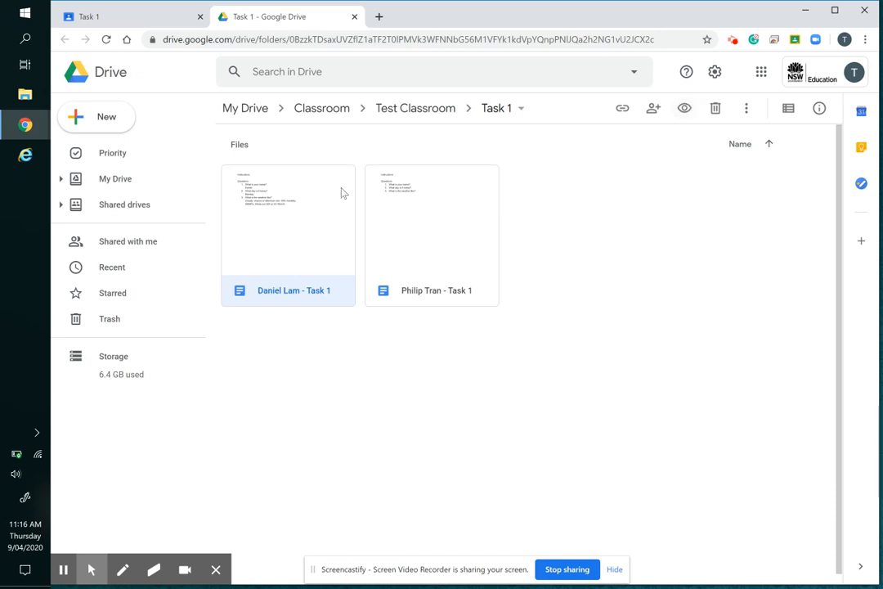
pyautogui.moveTo(684, 108)
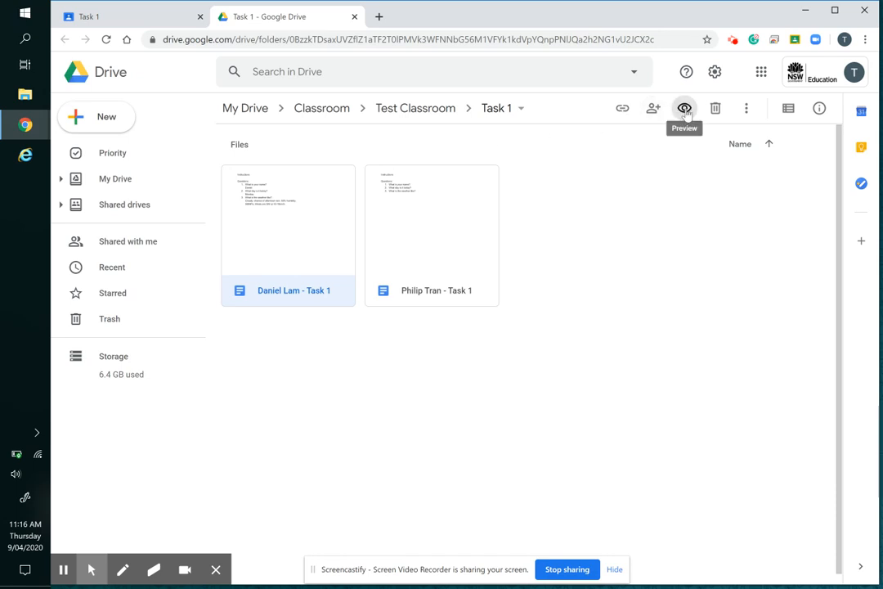
pyautogui.click(685, 108)
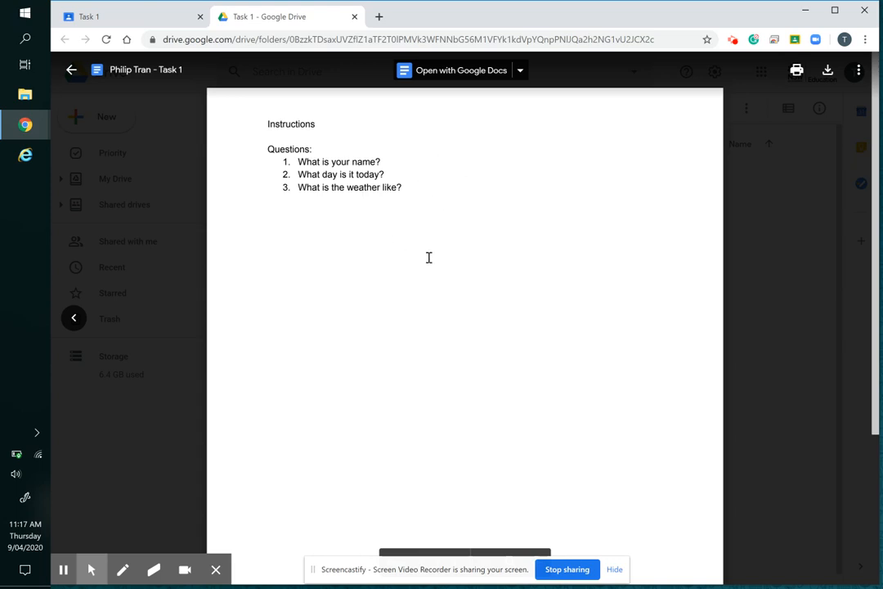
pyautogui.click(71, 70)
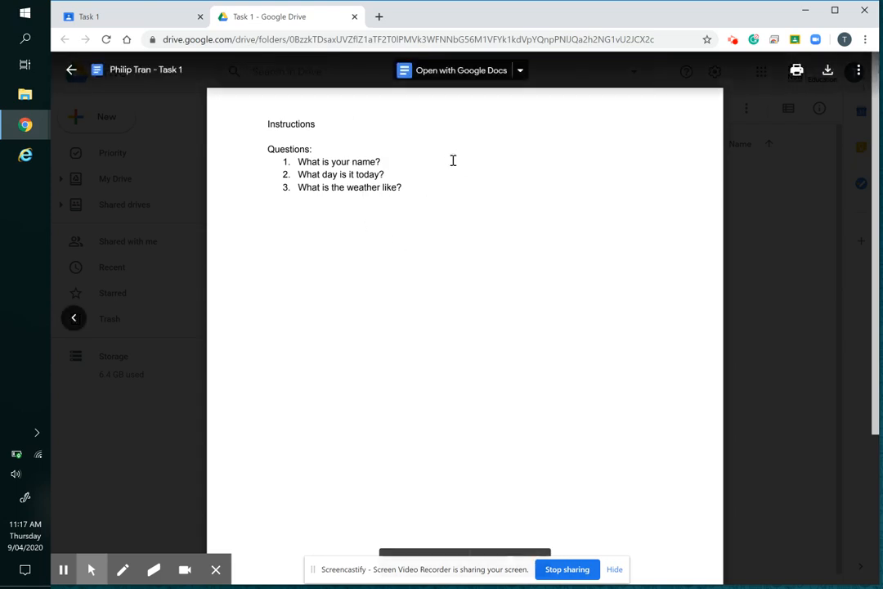
pyautogui.moveTo(460, 70)
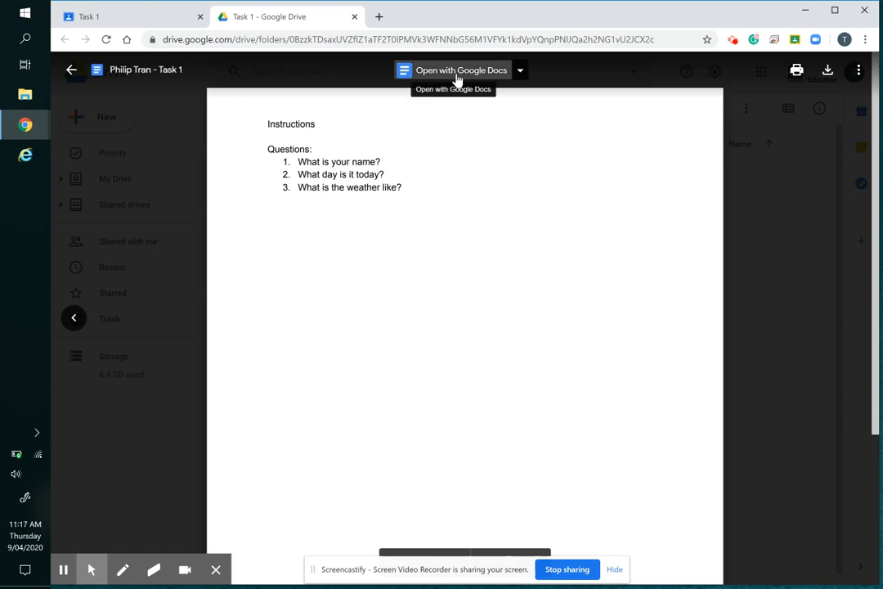
pyautogui.click(453, 71)
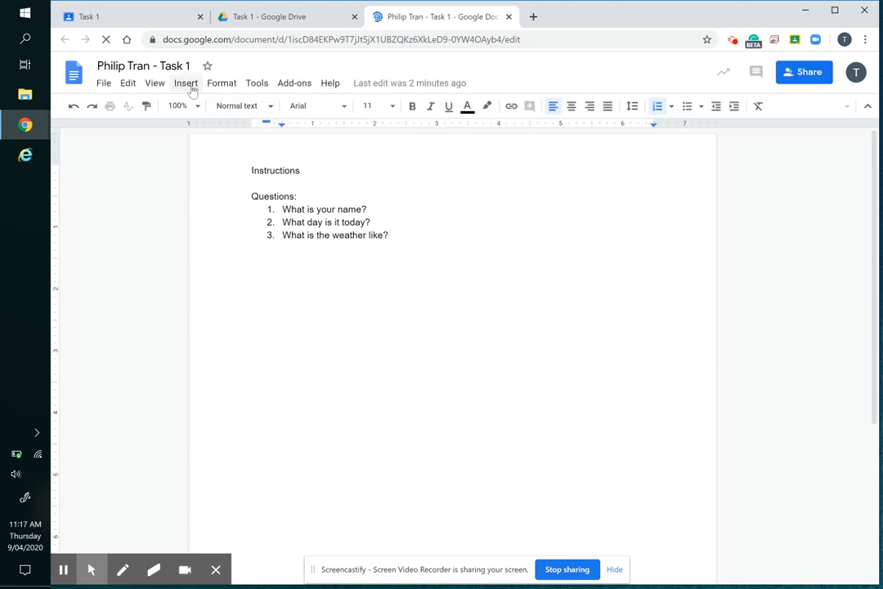
# - Comment on 'like' in question 3, asking Phil how it's going, then return to Drive
pyautogui.click(185, 83)
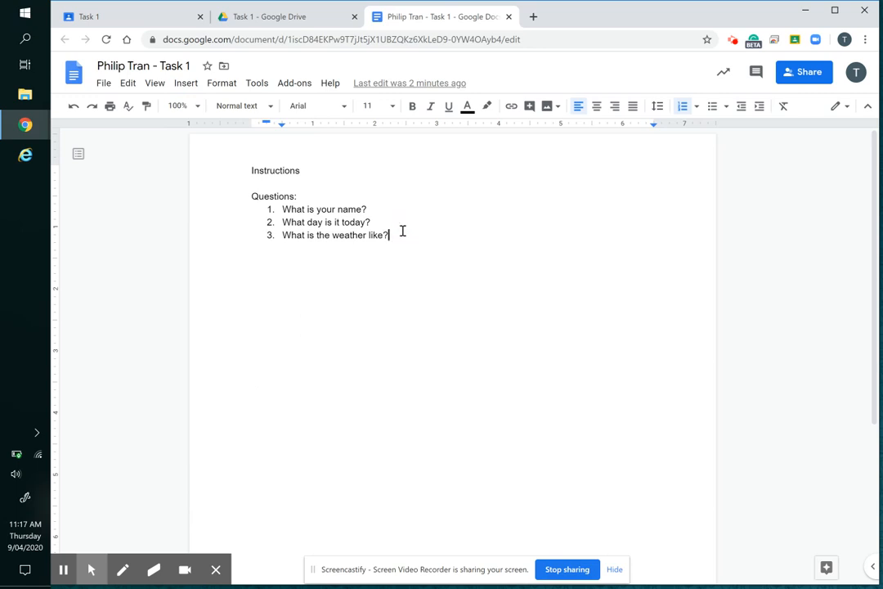
pyautogui.write('Hi Phil, how are you going with this task? do you have any qu')
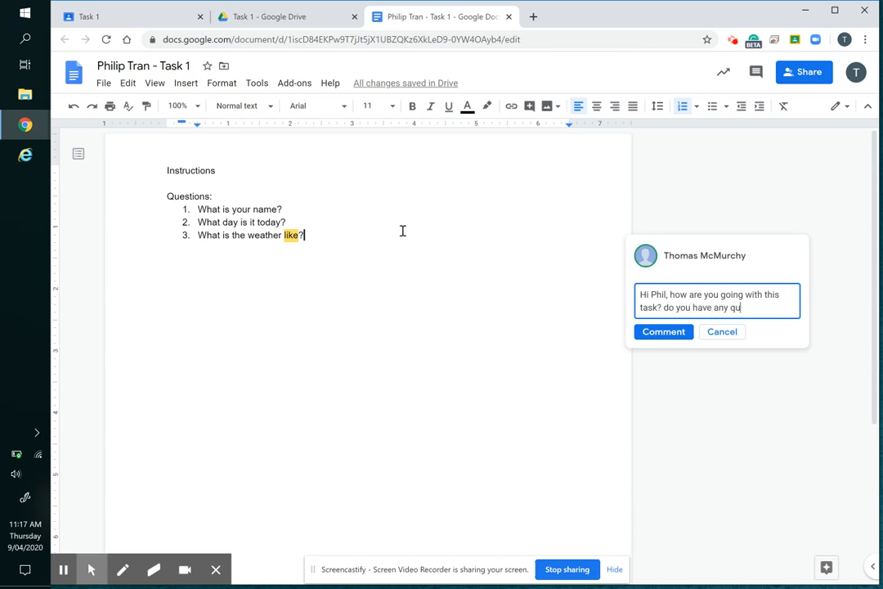
pyautogui.write('estions?')
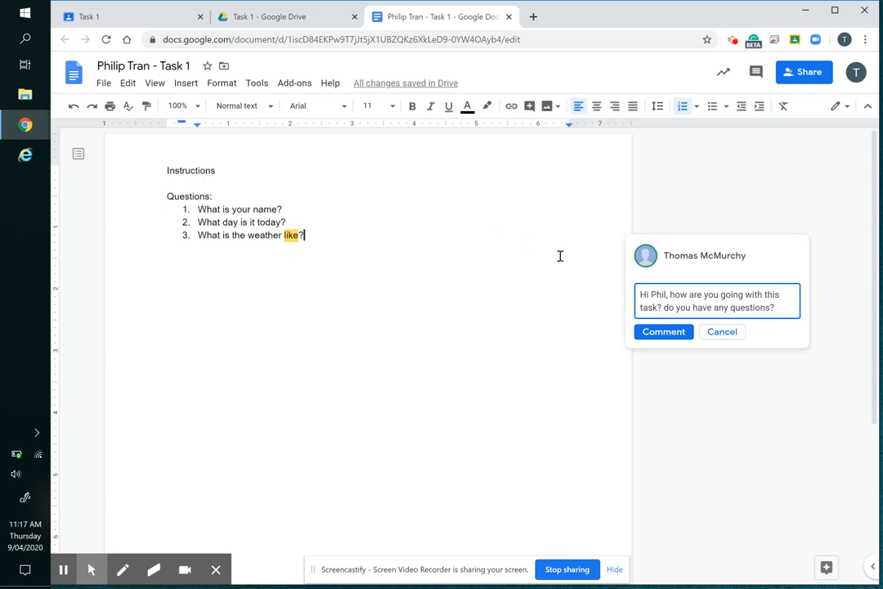
pyautogui.click(663, 331)
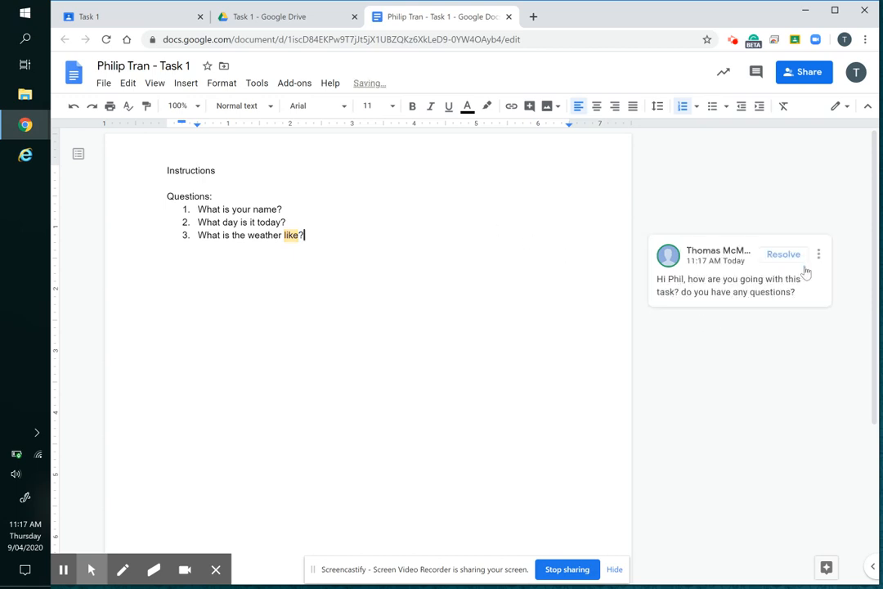
pyautogui.moveTo(756, 282)
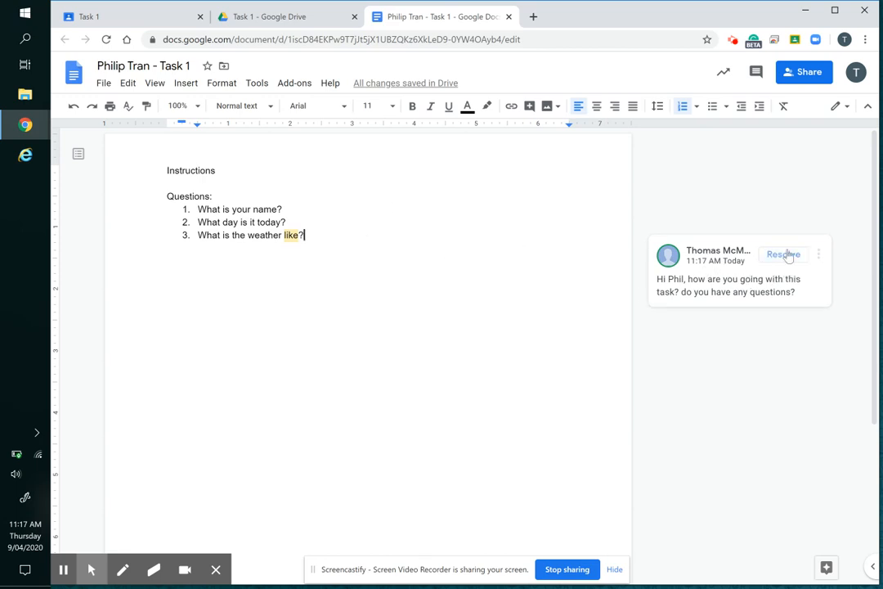
pyautogui.click(818, 254)
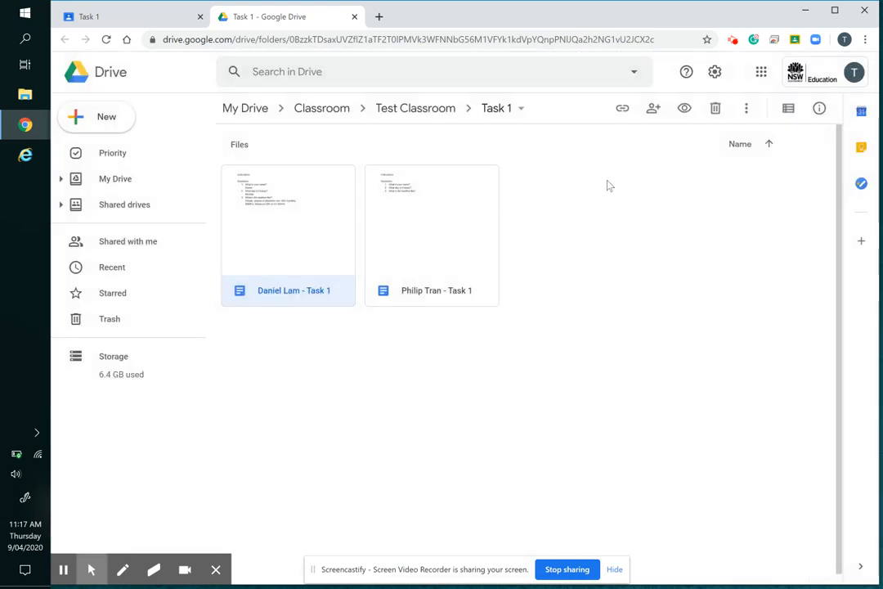
pyautogui.moveTo(735, 382)
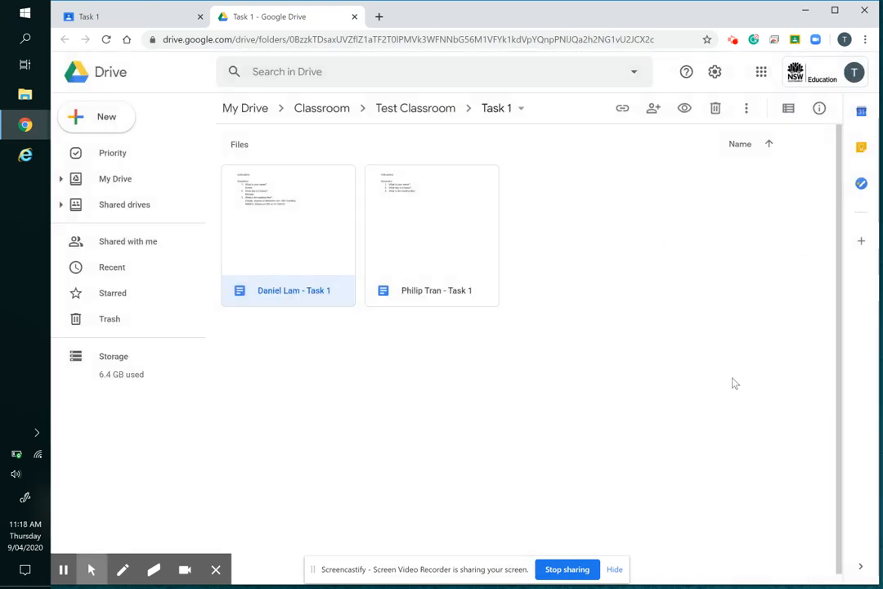
pyautogui.moveTo(632, 326)
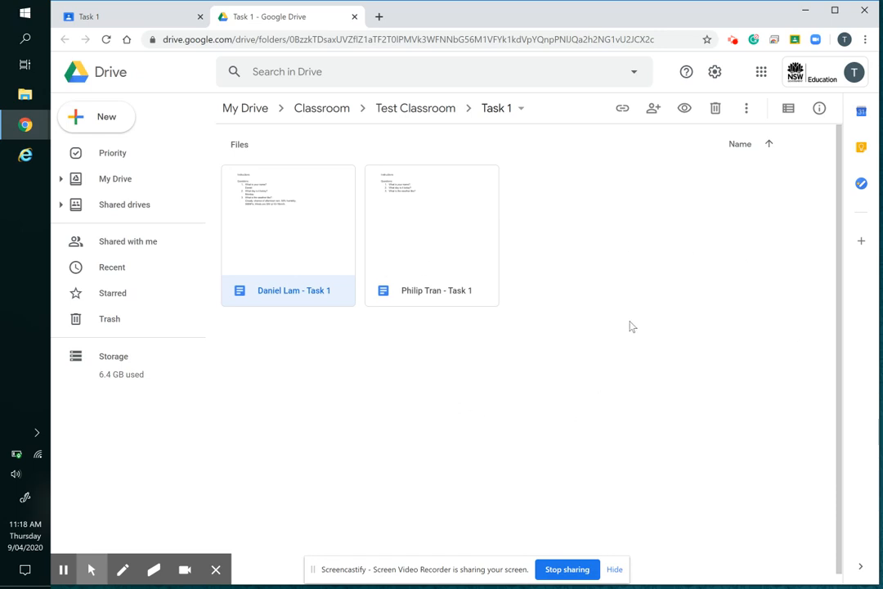
pyautogui.moveTo(352, 384)
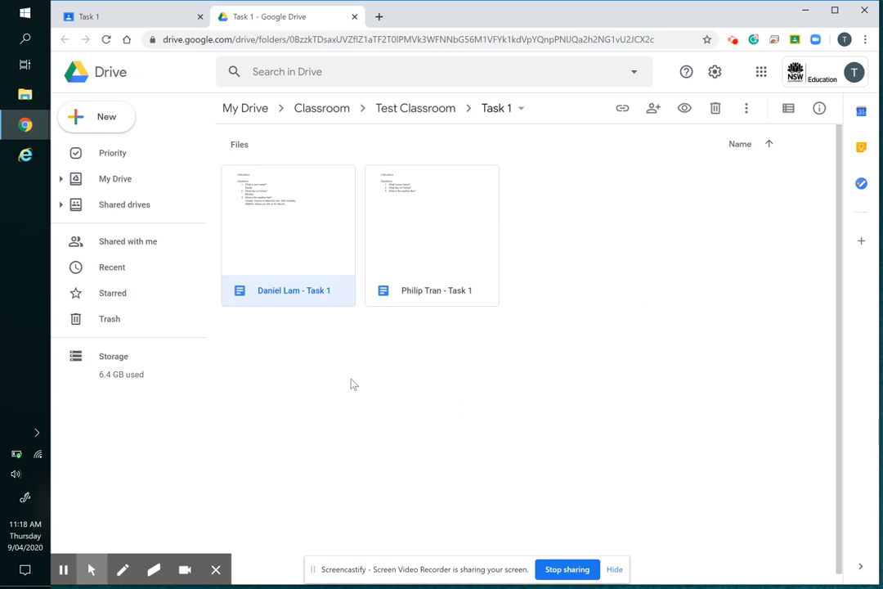